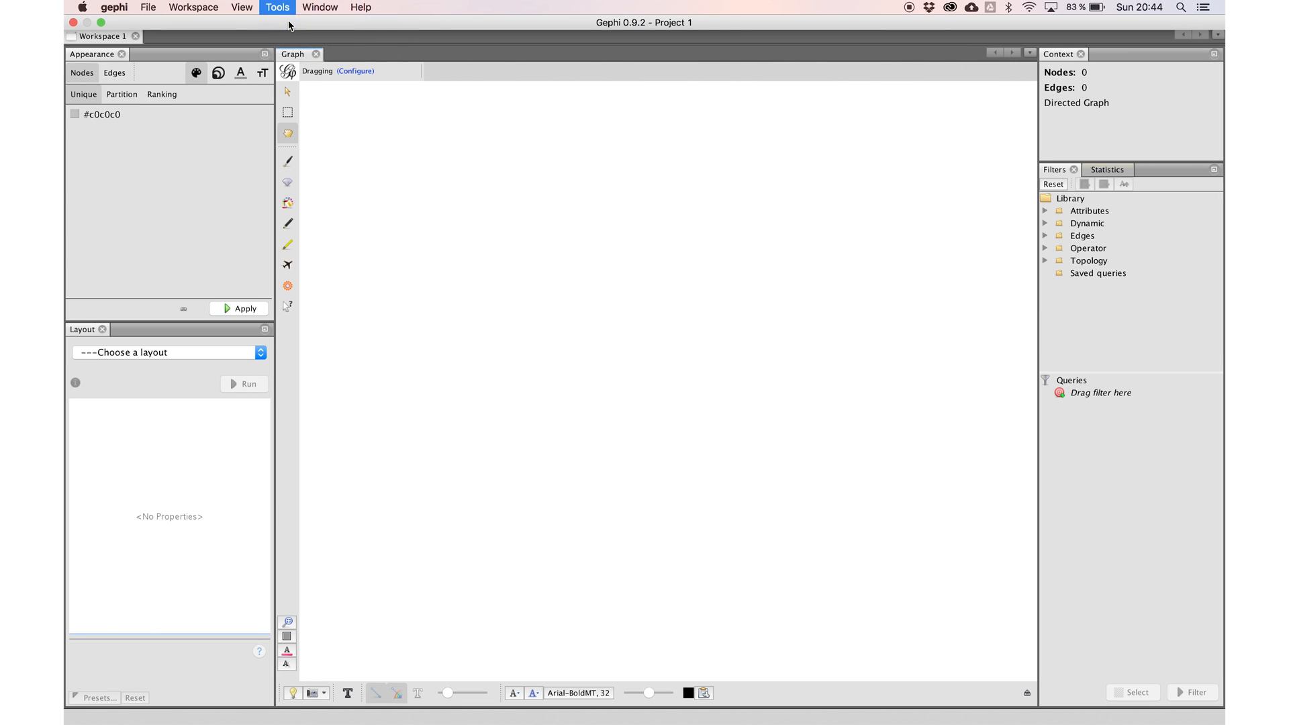
- Mark TwitterStreamingImporter for installation in the Available Plugins list
{"action": "left_click", "coordinate": [276, 8]}
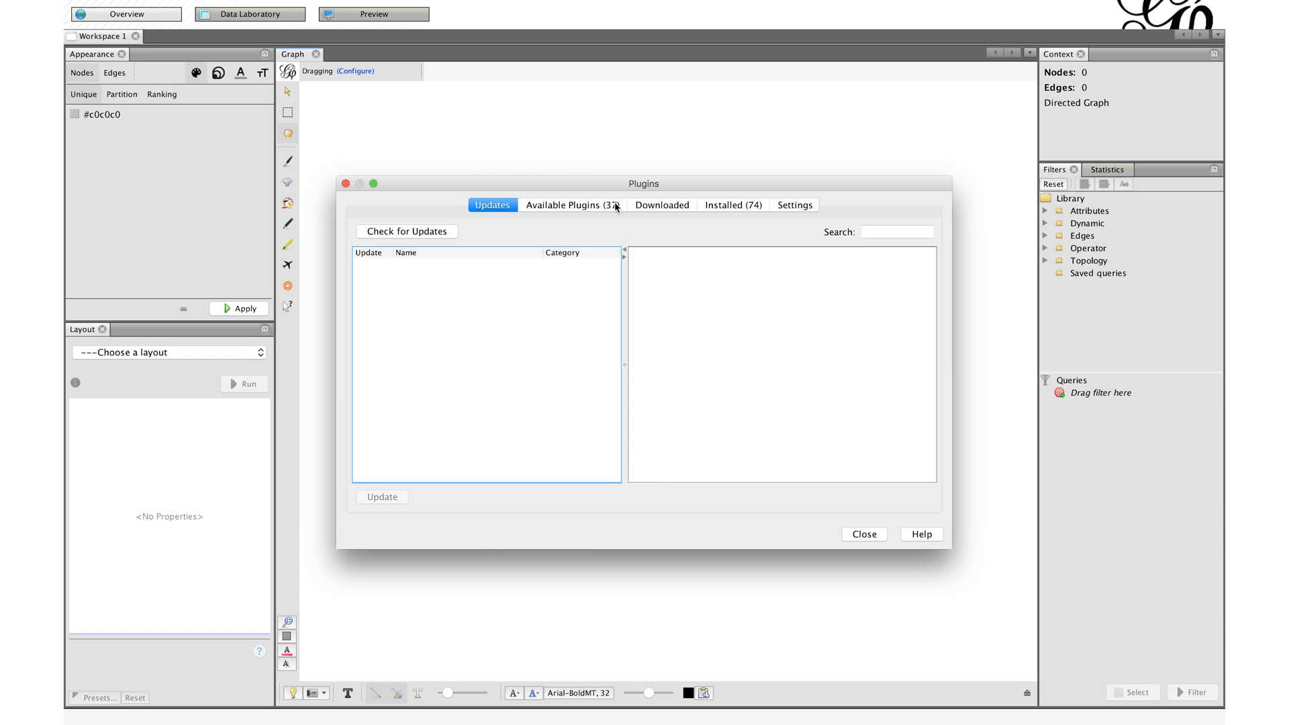
{"action": "left_click", "coordinate": [572, 204]}
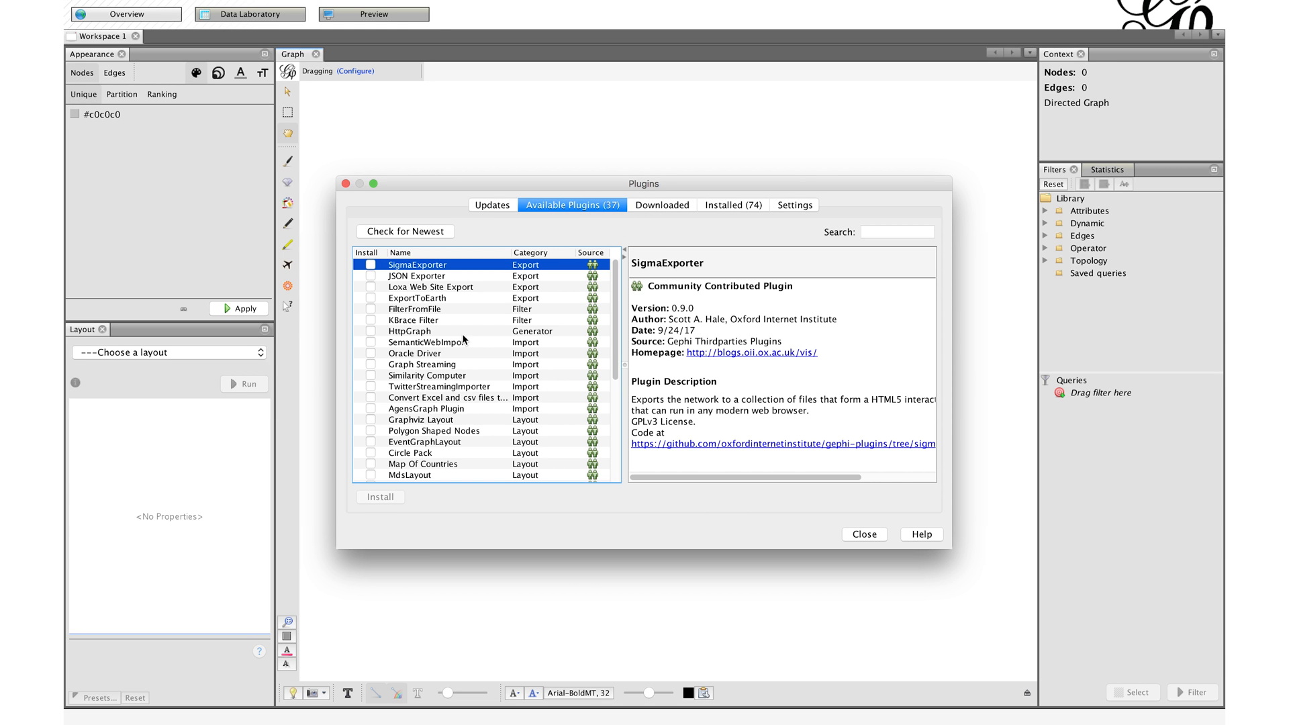
{"action": "mouse_move", "coordinate": [864, 251]}
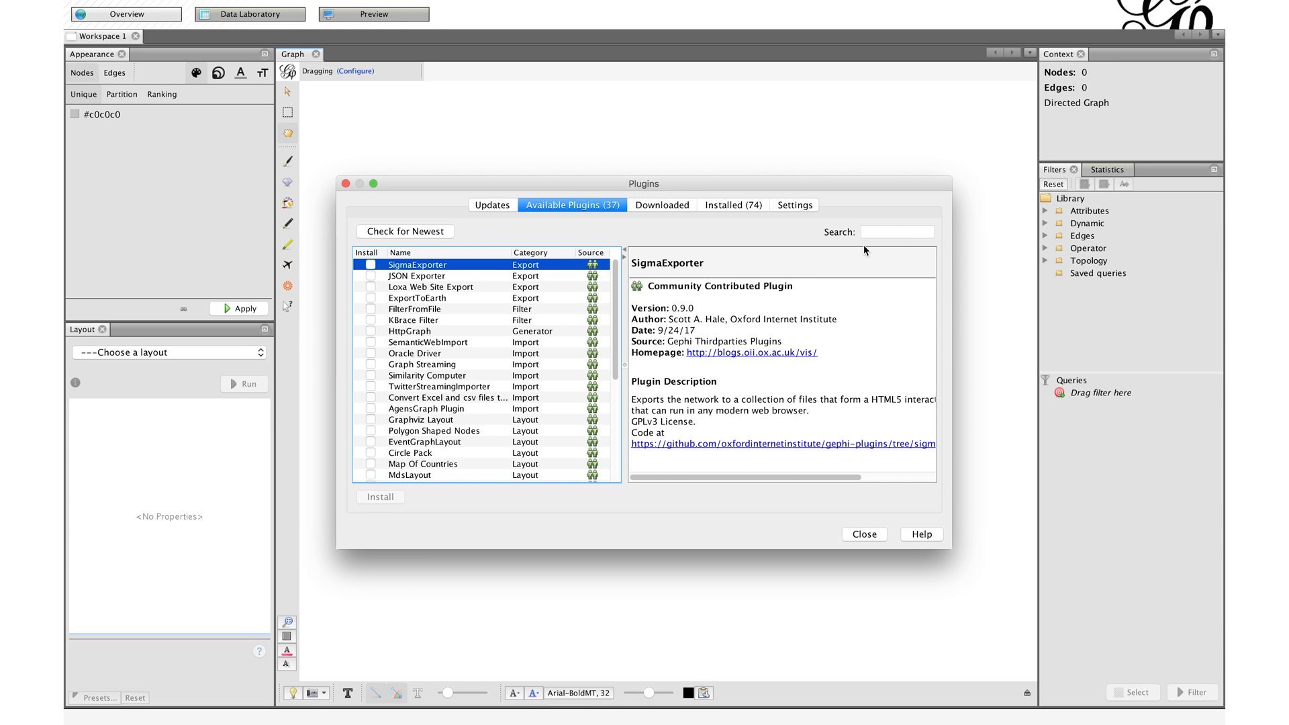
{"action": "left_click", "coordinate": [441, 387]}
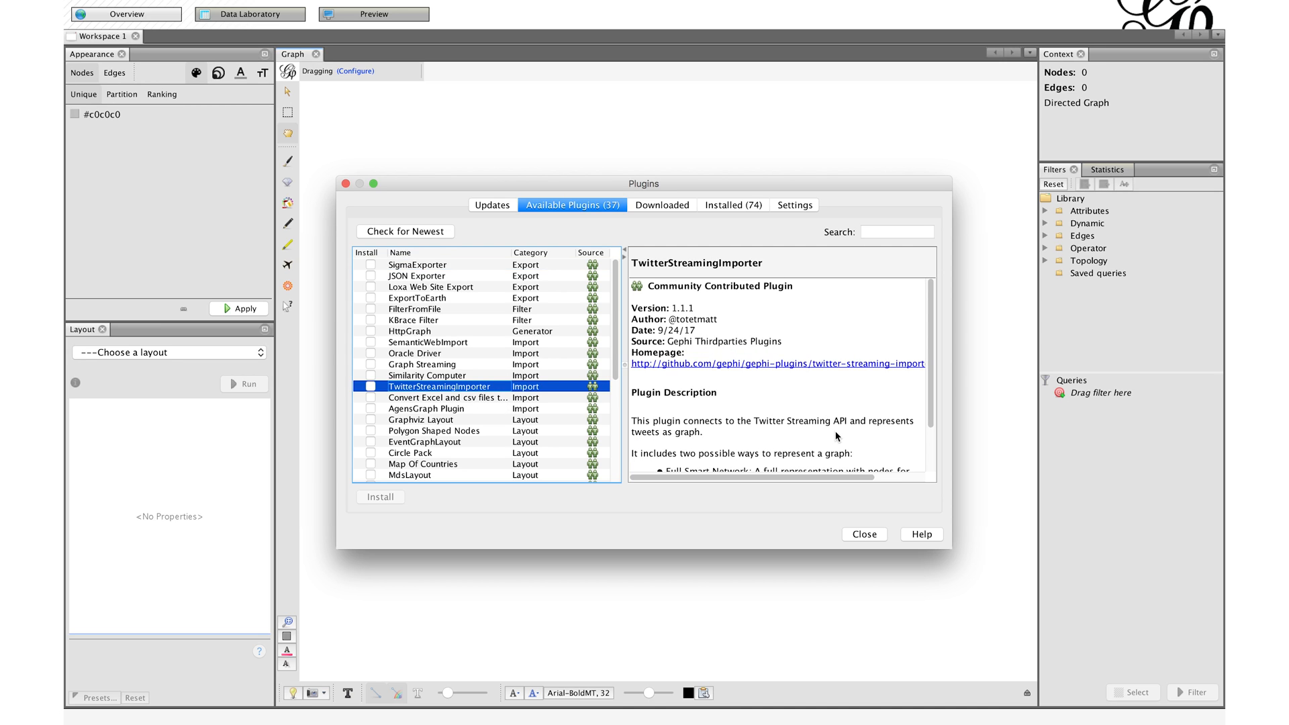
{"action": "mouse_move", "coordinate": [874, 537]}
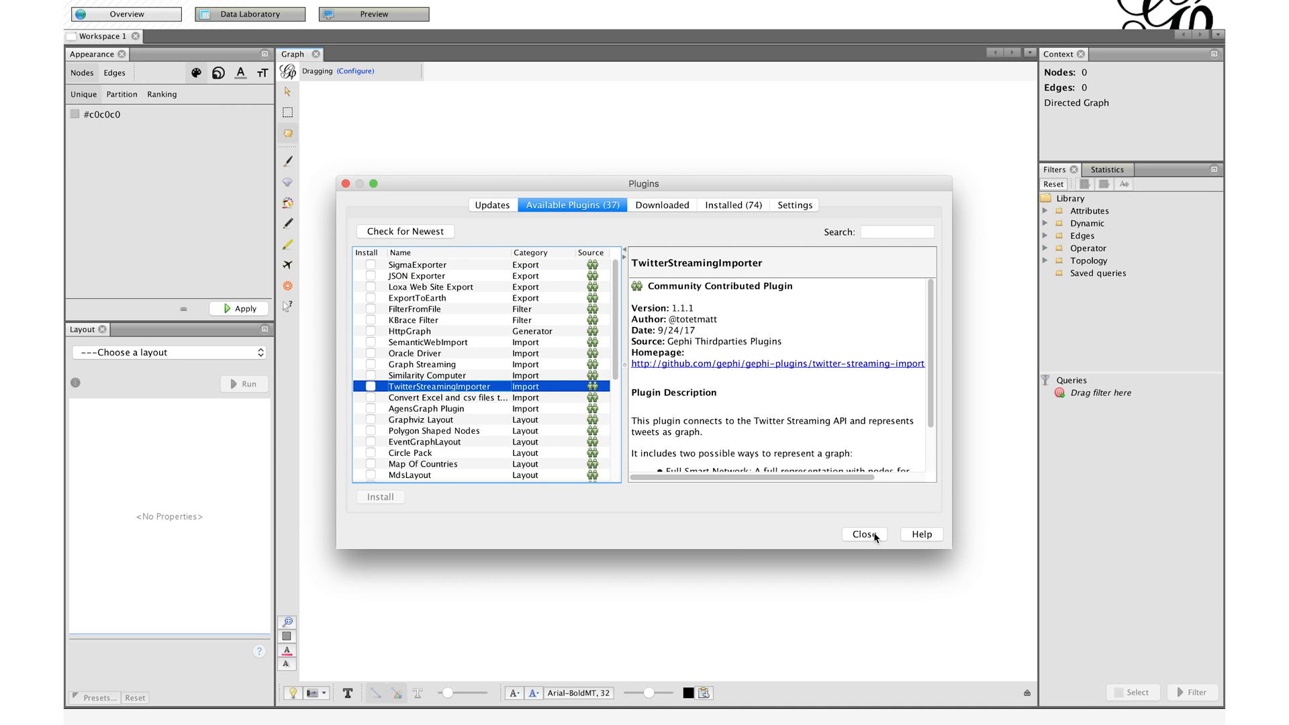
{"action": "left_click", "coordinate": [370, 387]}
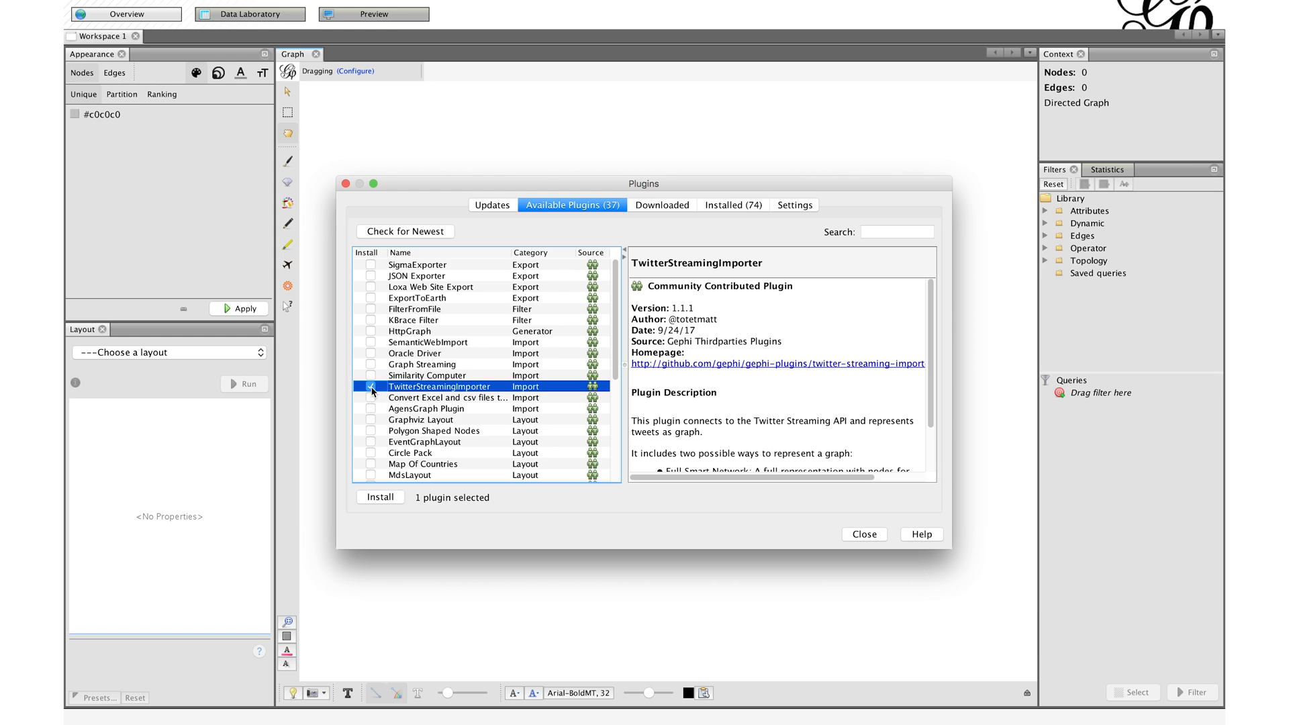
- Install the plugin, accepting the self-signed certificate, and restart Gephi without saving
{"action": "left_click", "coordinate": [380, 496]}
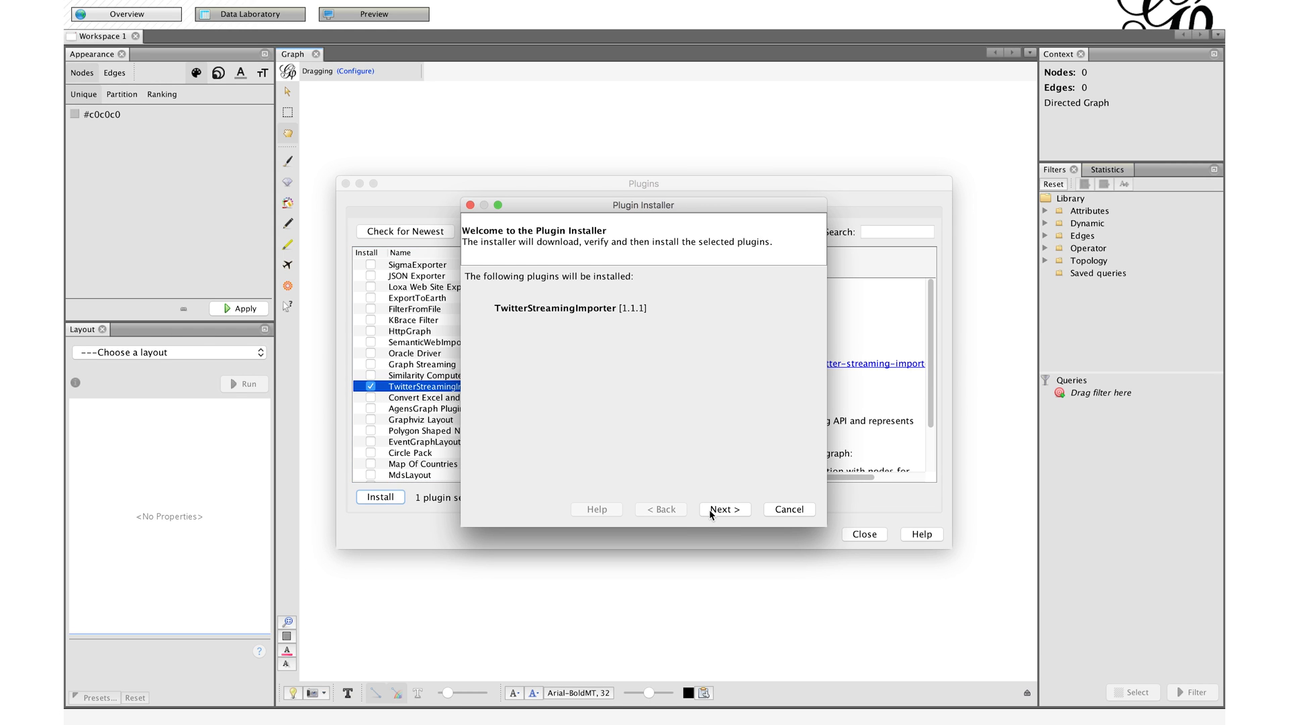
{"action": "left_click", "coordinate": [723, 509]}
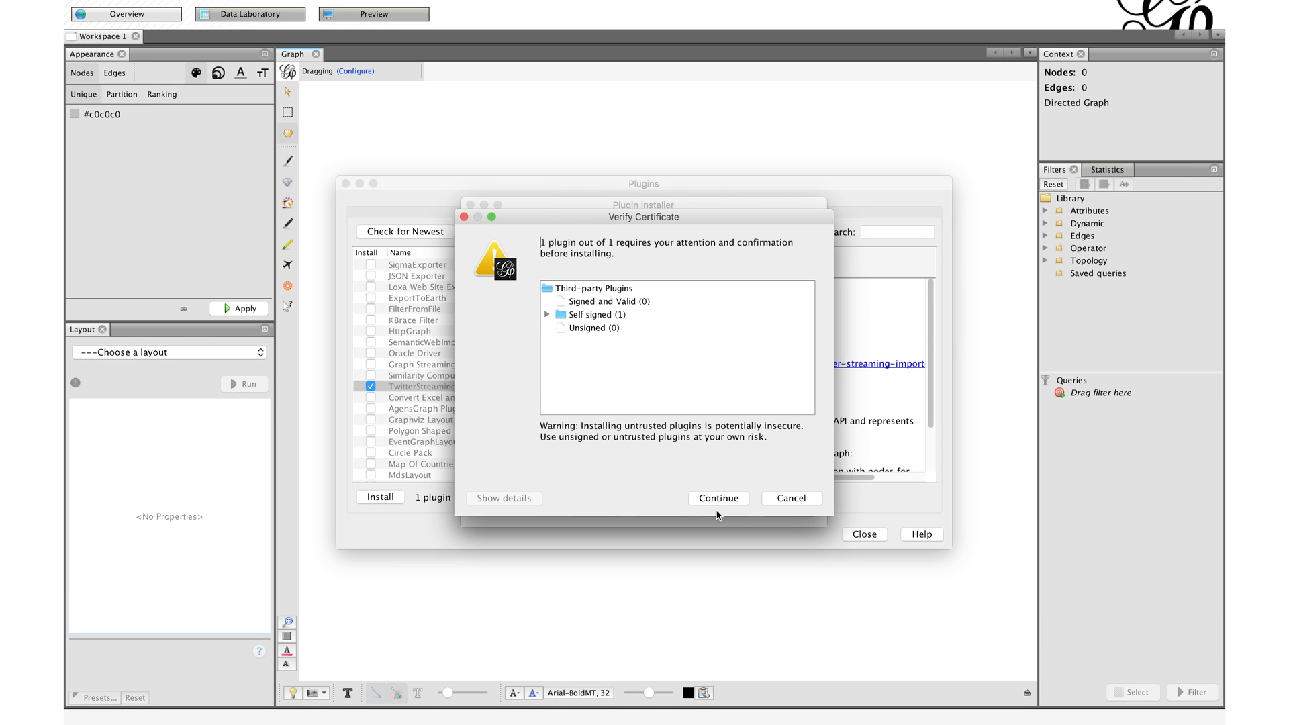
{"action": "left_click", "coordinate": [717, 498]}
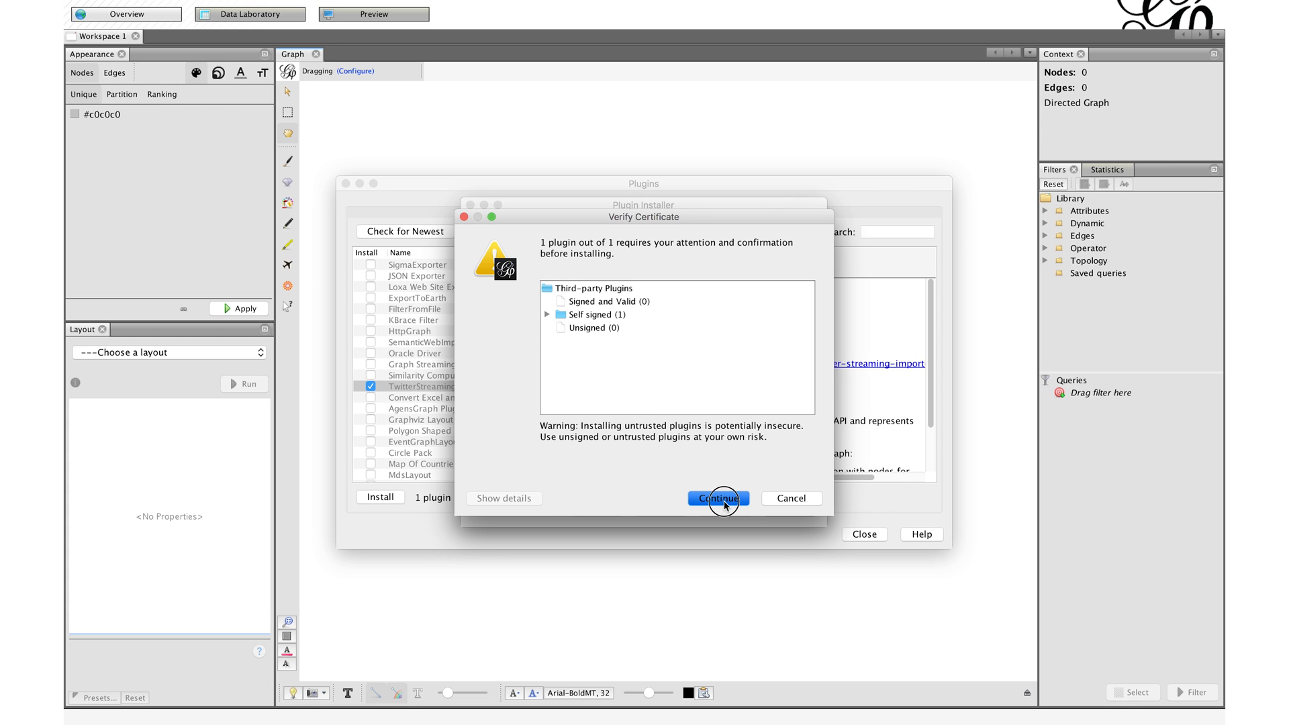
{"action": "left_click", "coordinate": [717, 498]}
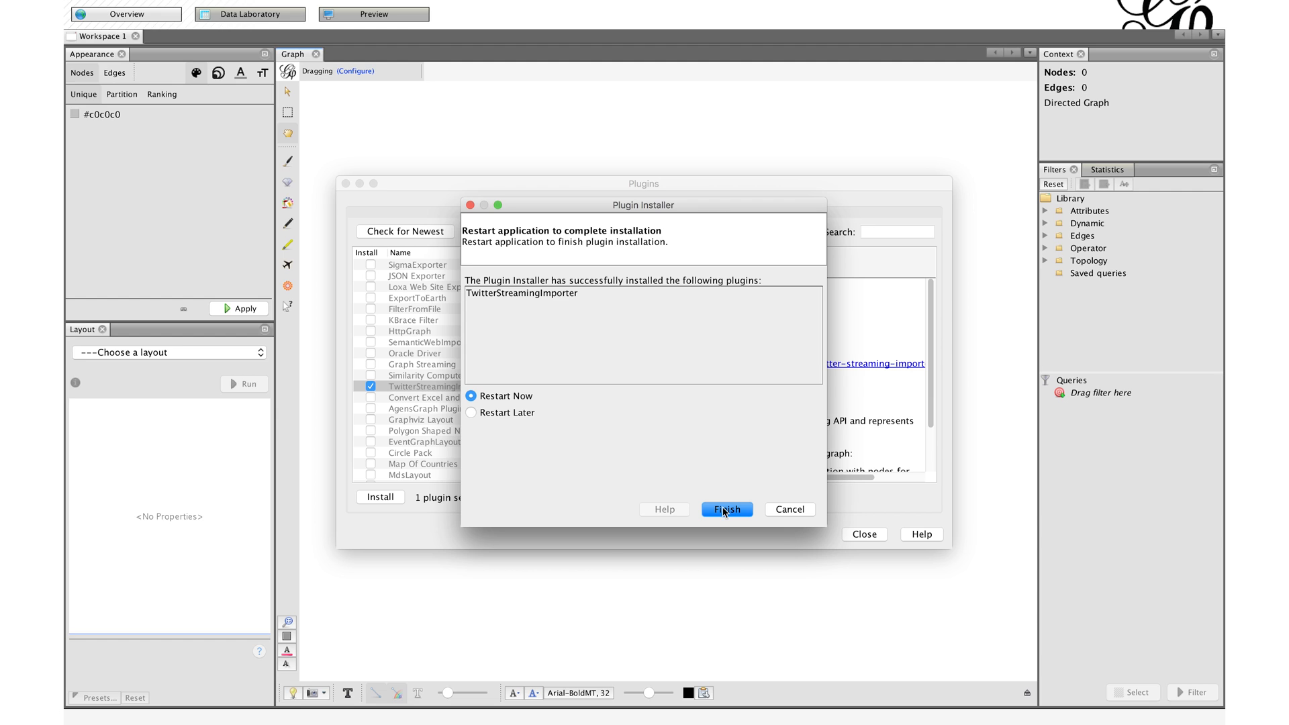
{"action": "left_click", "coordinate": [726, 509]}
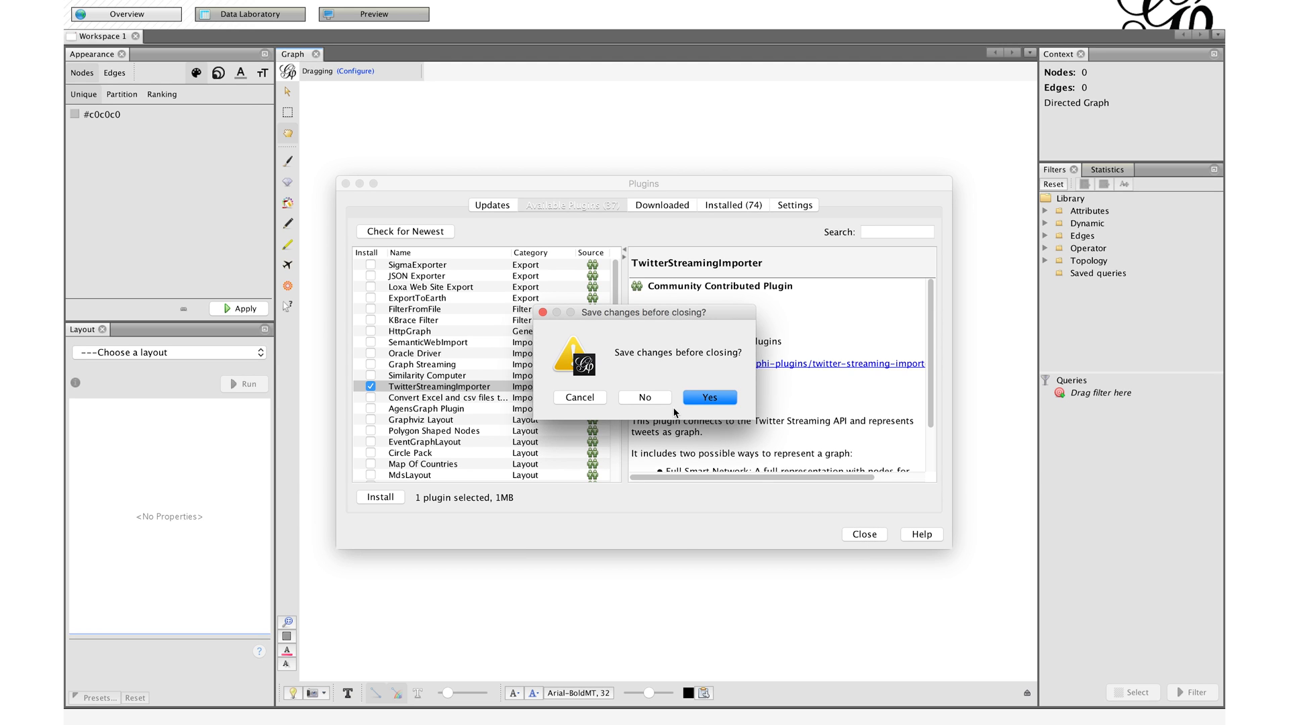
{"action": "left_click", "coordinate": [709, 397]}
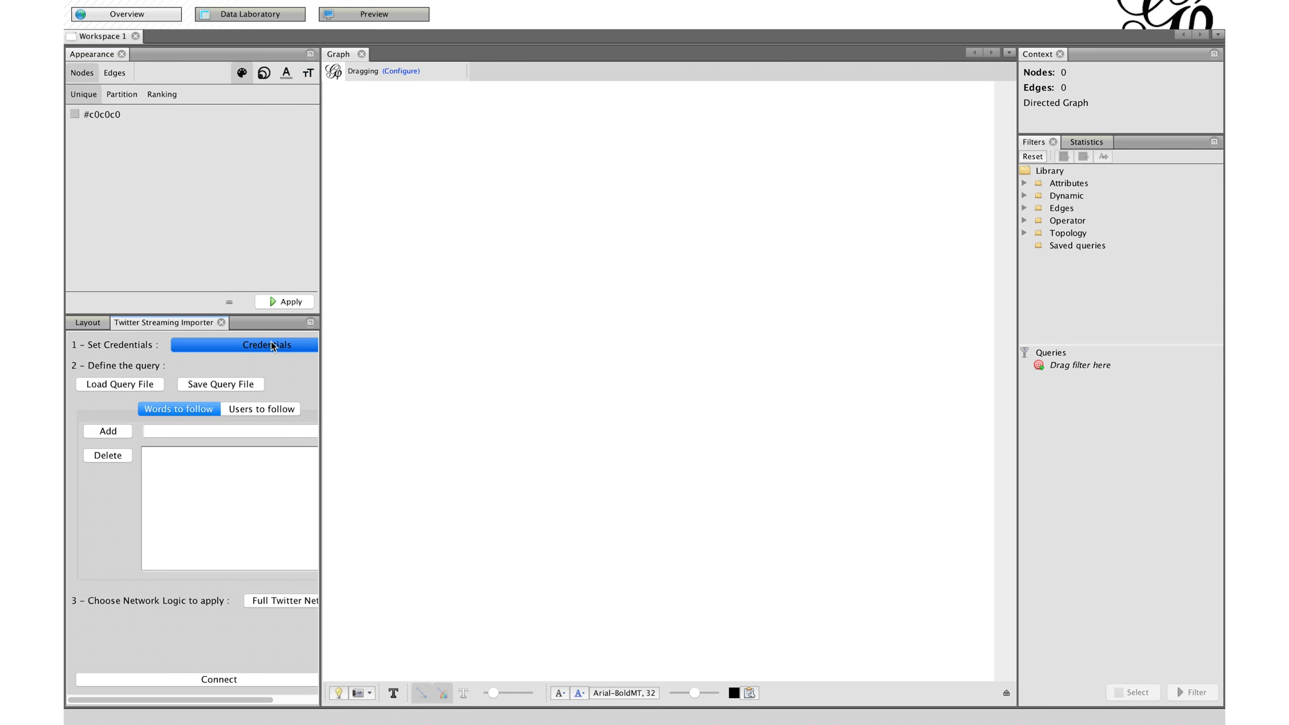
- Bring up the empty Twitter API credential form and move it aside
{"action": "left_click", "coordinate": [266, 345]}
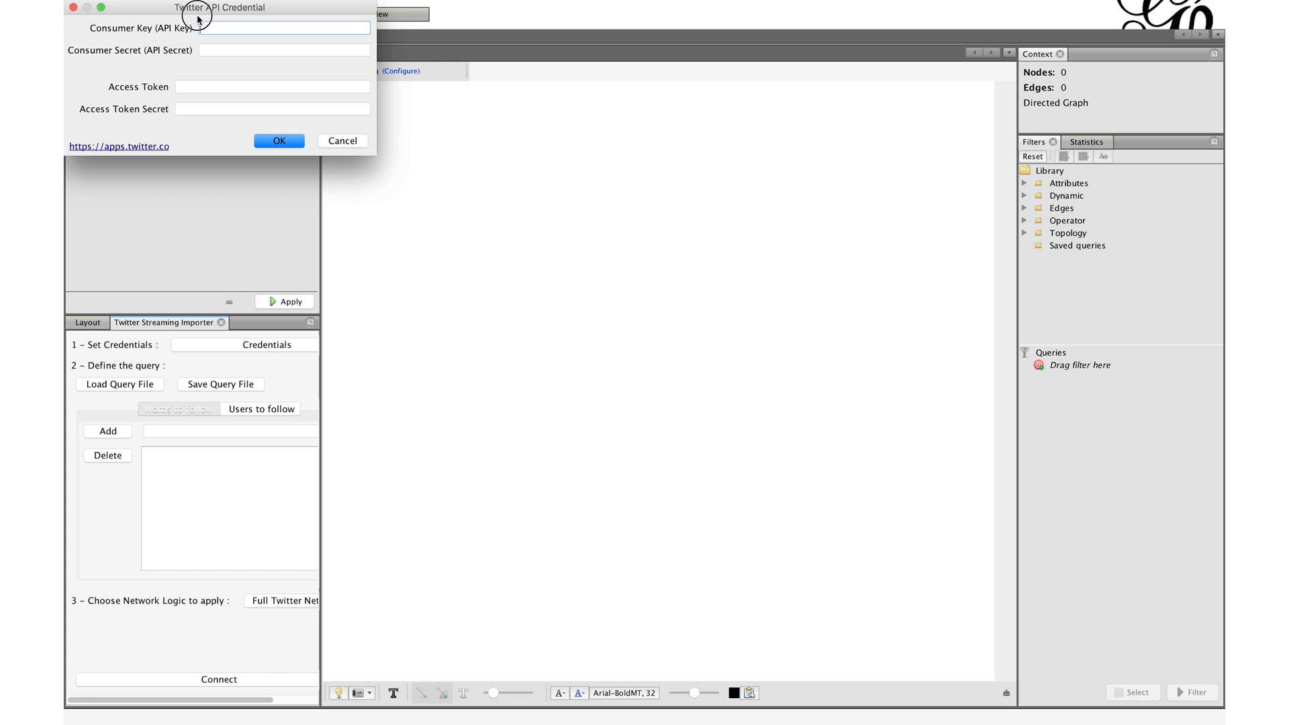
{"action": "left_click_drag", "start_coordinate": [219, 8], "coordinate": [350, 165]}
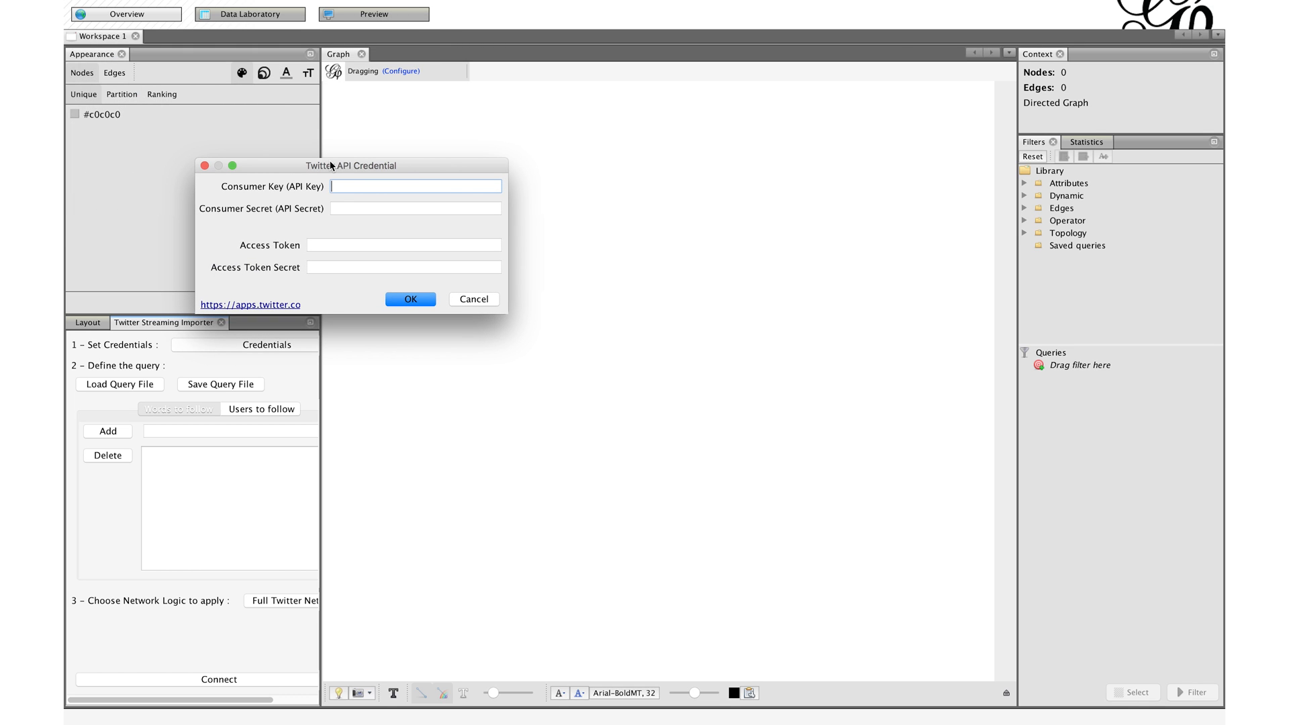
- Create the Gephi Importer 2017 Twitter app with website 'f.com' and the Developer Agreement accepted
{"action": "left_click", "coordinate": [251, 305]}
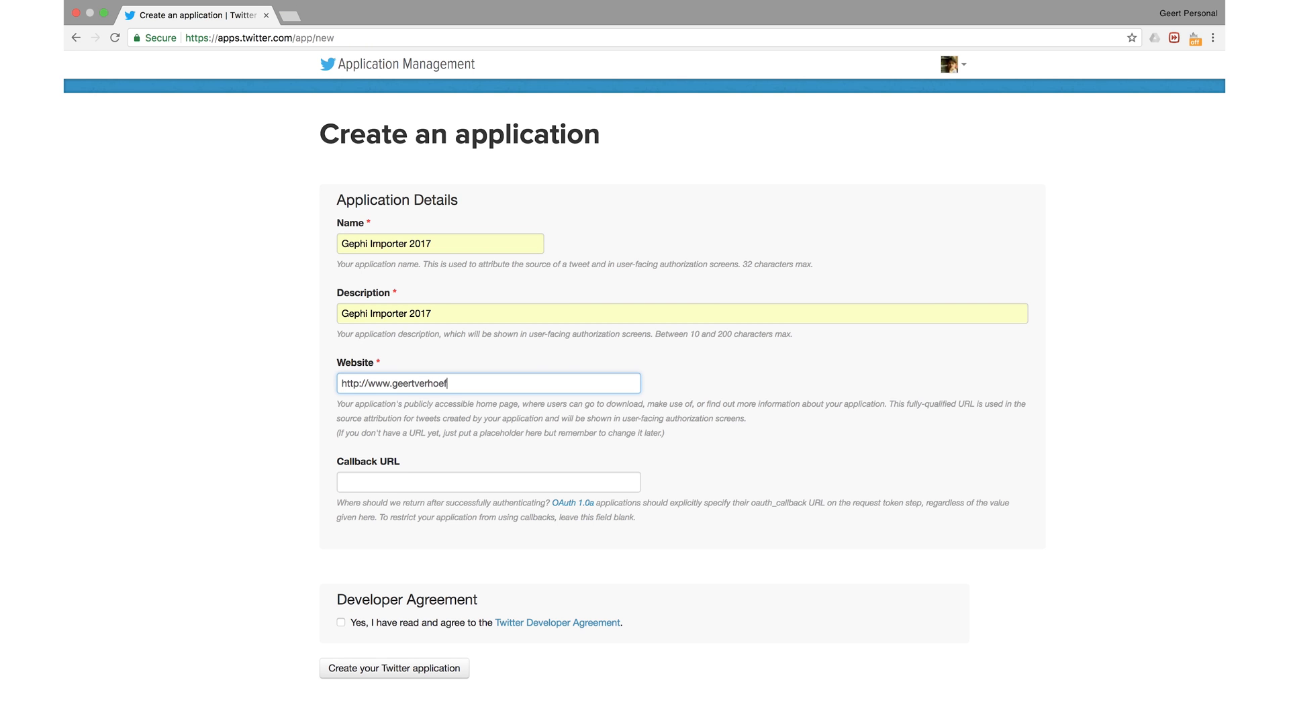
{"action": "type", "text": "f.com"}
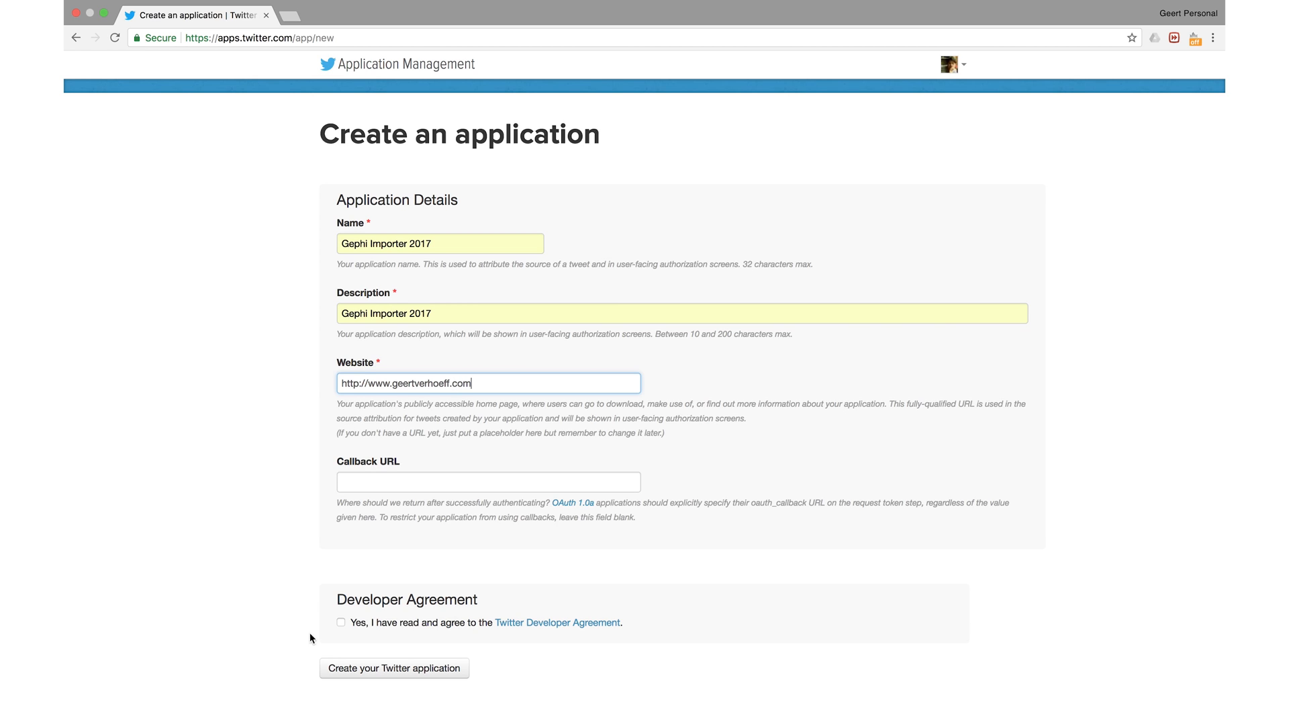
{"action": "left_click", "coordinate": [393, 667]}
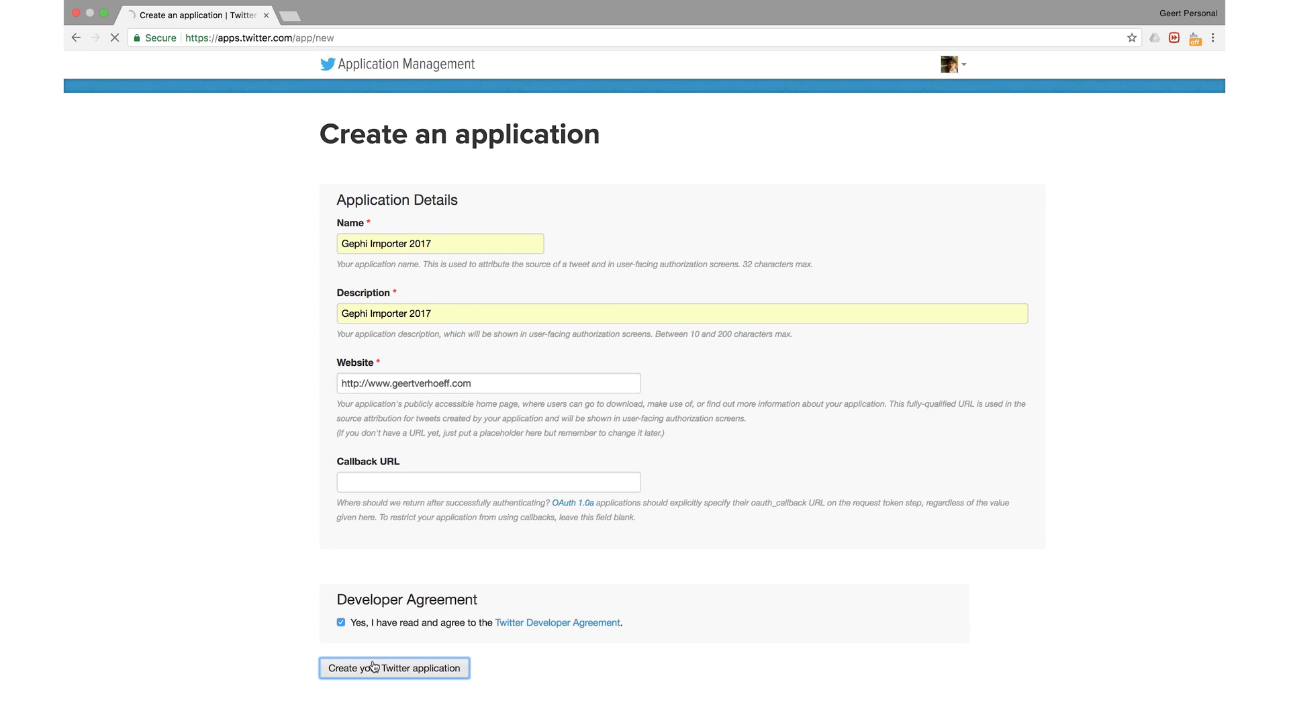
{"action": "left_click", "coordinate": [394, 668]}
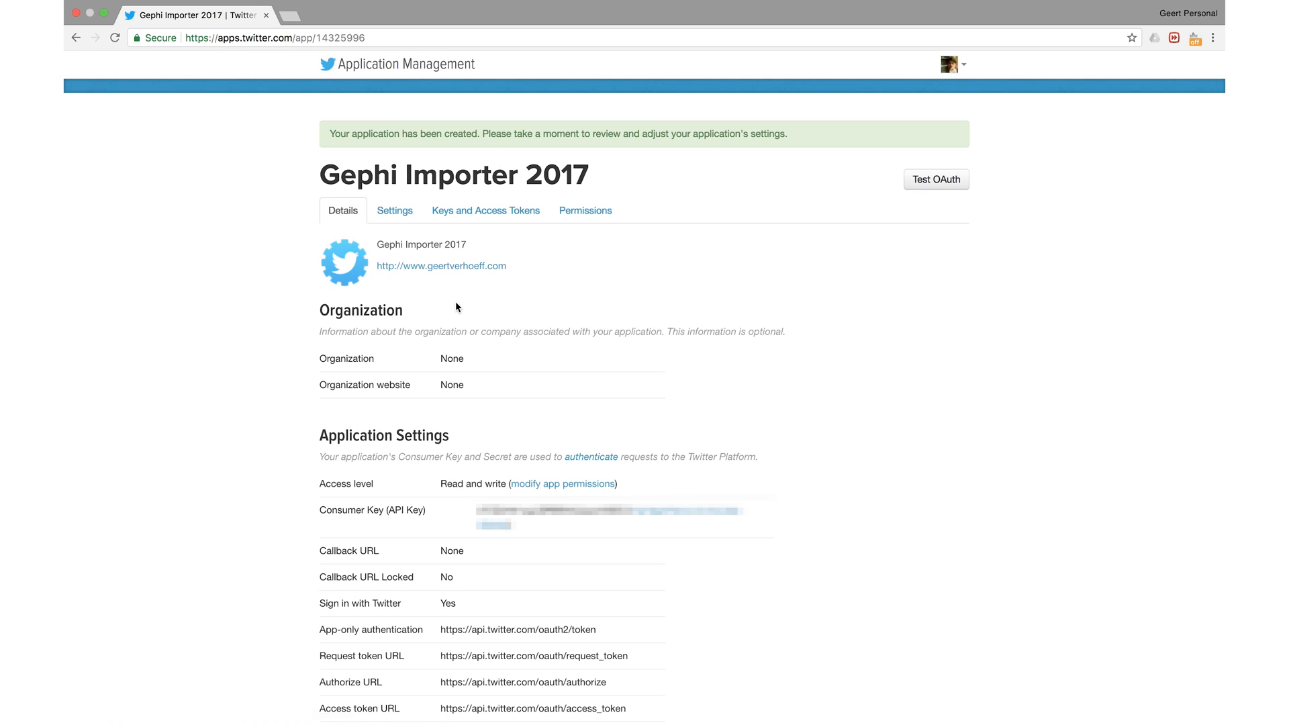
- Generate the app's access token and save its keys into Gephi's credential form
{"action": "scroll", "scroll_direction": "down", "scroll_amount": 3}
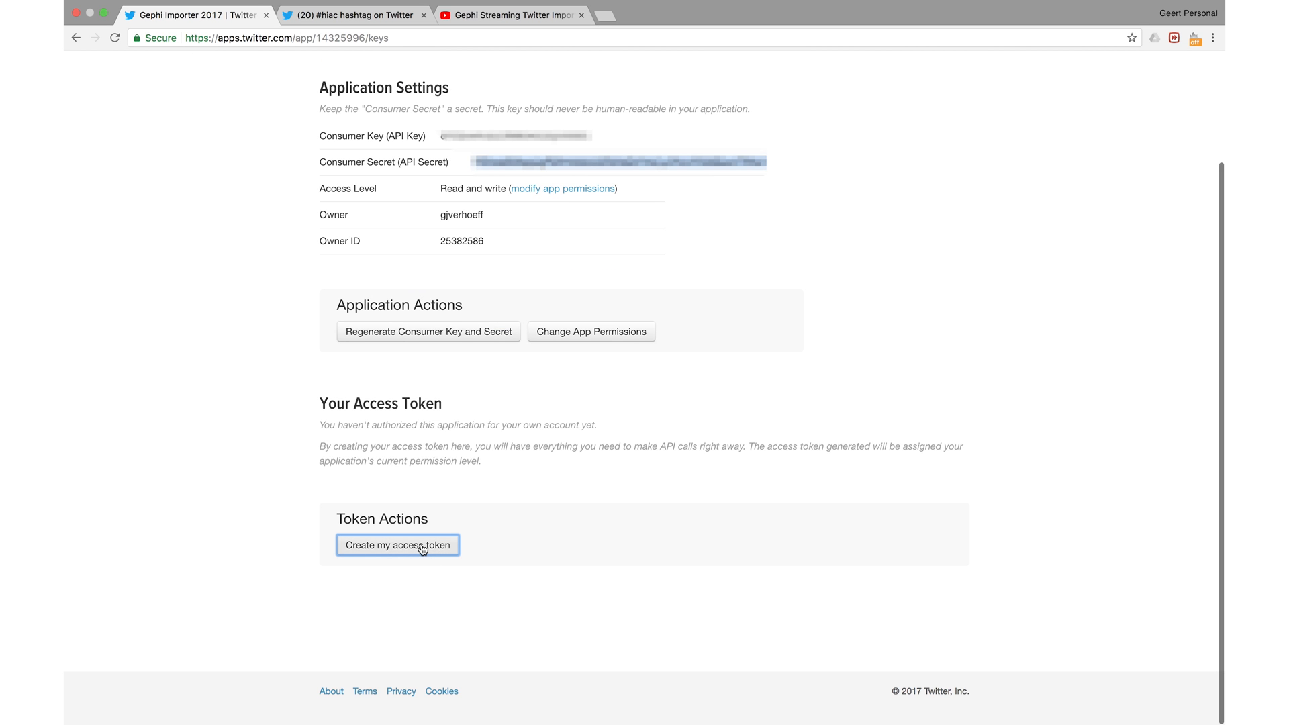
{"action": "left_click", "coordinate": [397, 545]}
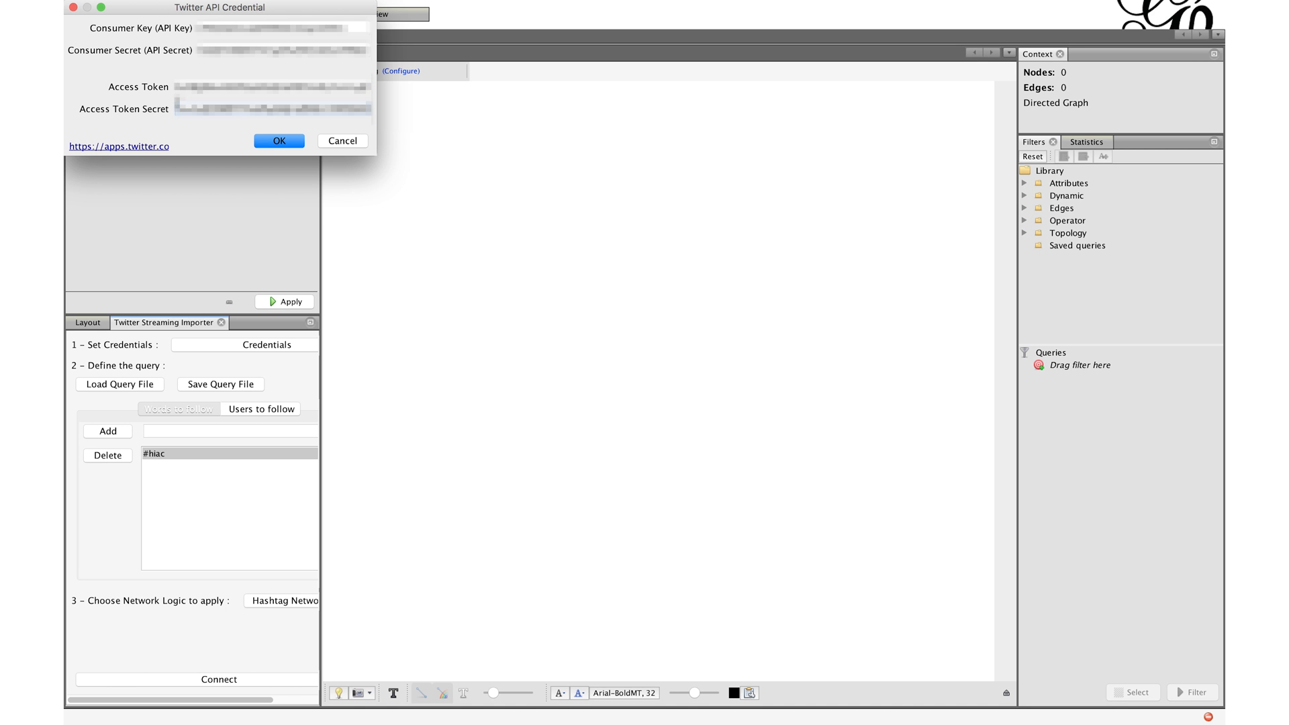
{"action": "left_click", "coordinate": [278, 141]}
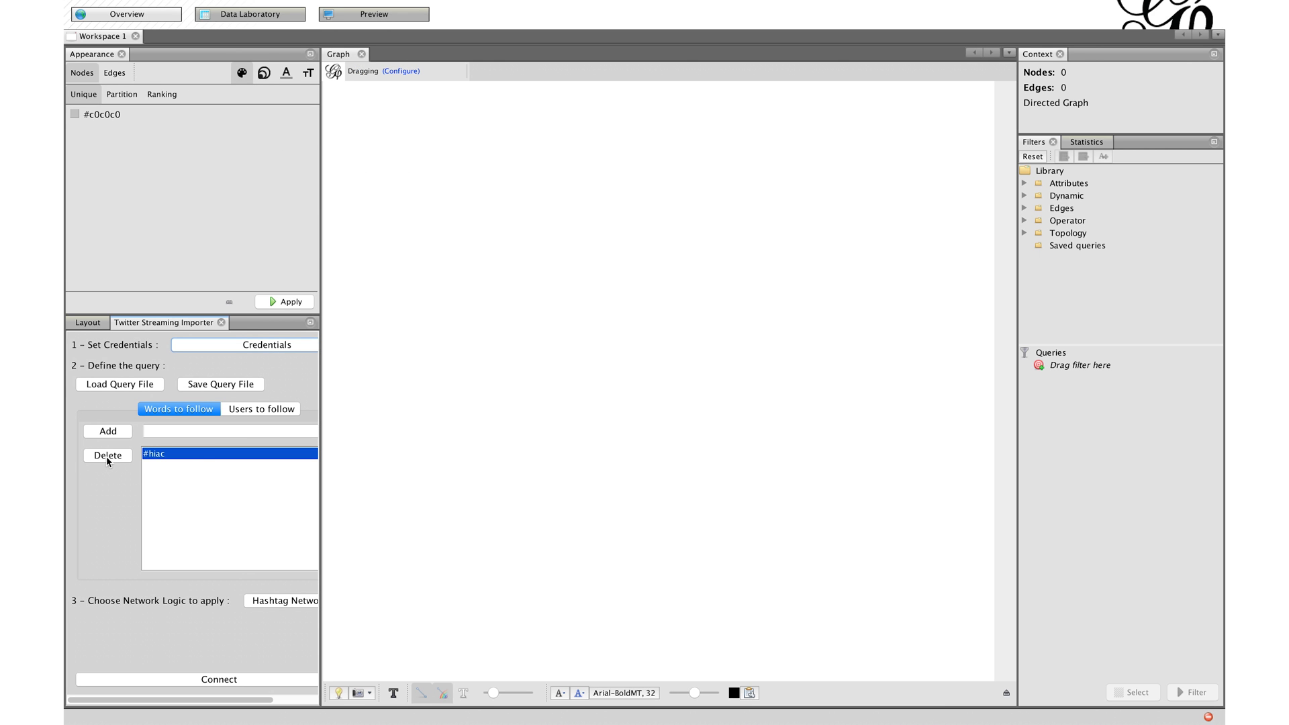
- Follow #hiac under Hashtag Network logic and connect, streaming 9 nodes and 9 edges
{"action": "left_click", "coordinate": [108, 455]}
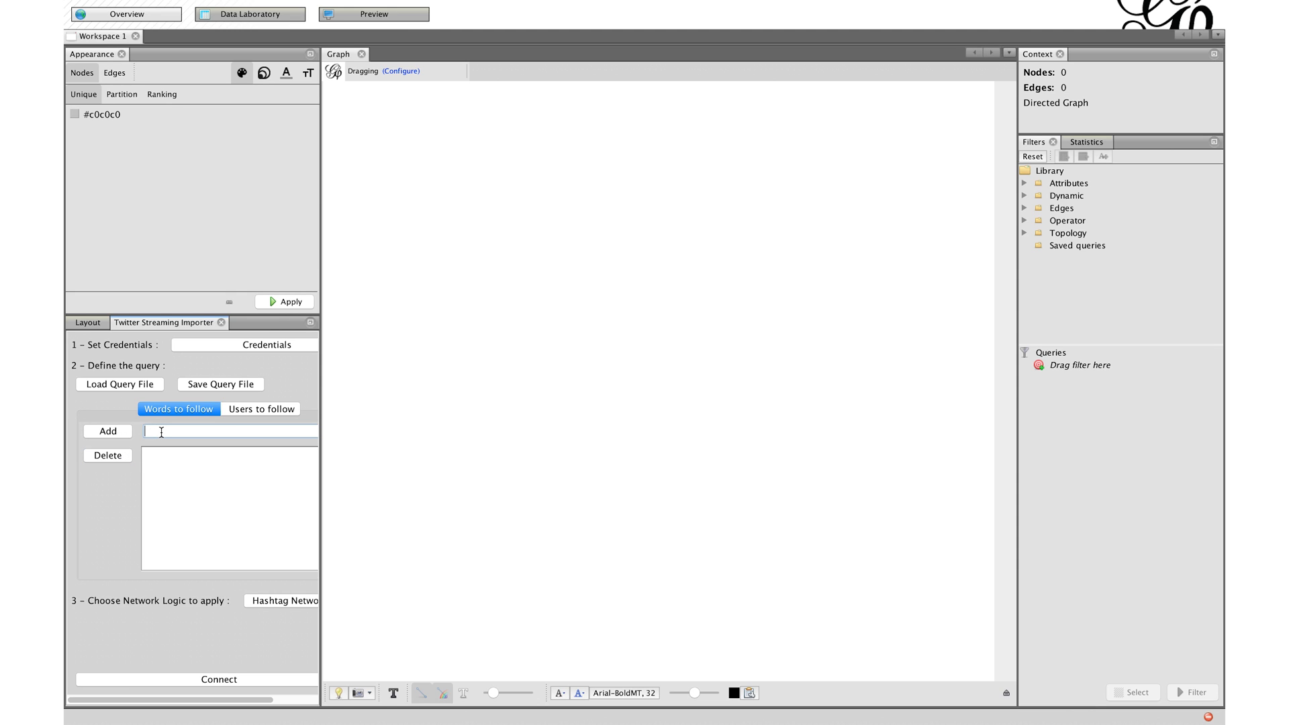
{"action": "type", "text": "#"}
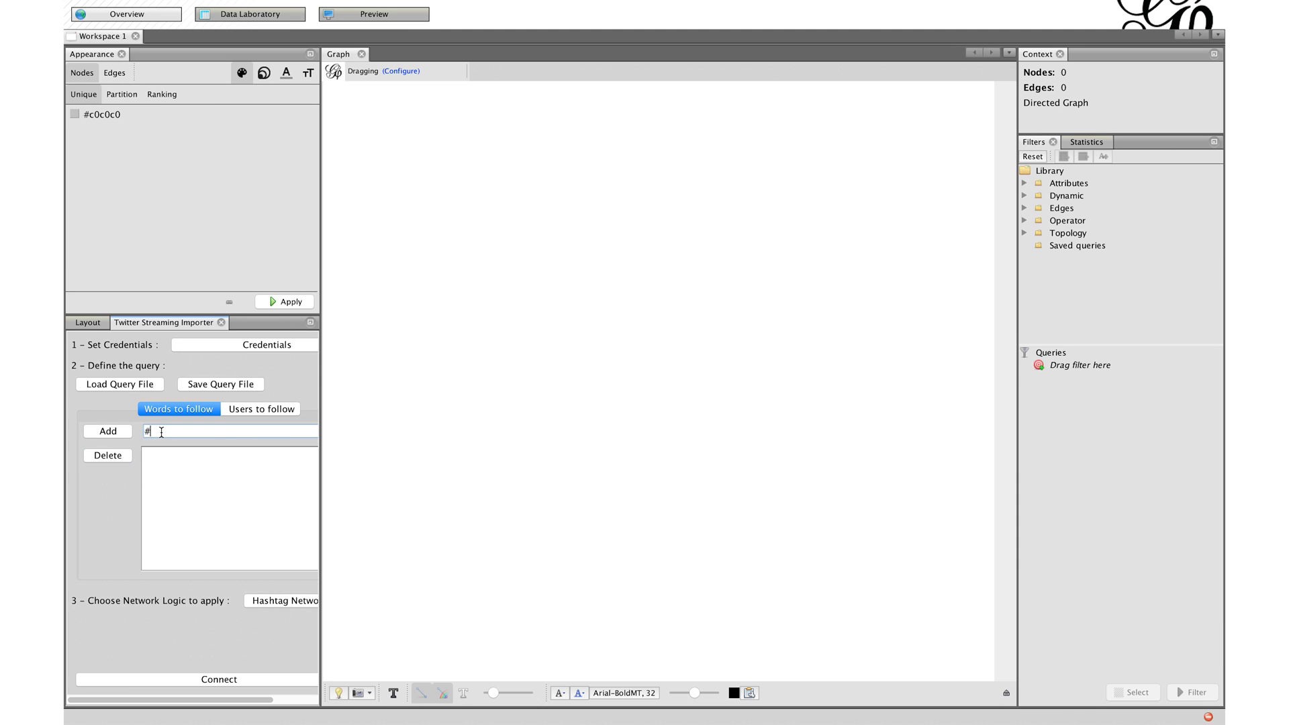
{"action": "left_click", "coordinate": [107, 431]}
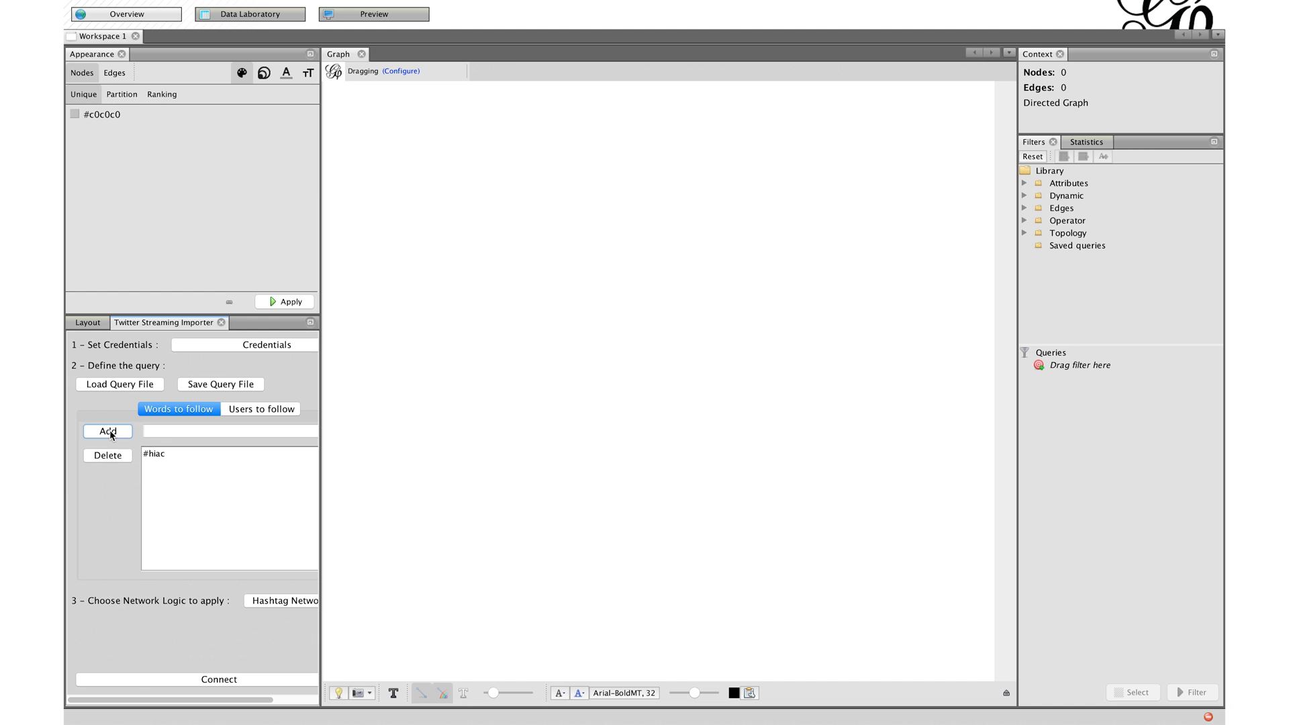
{"action": "mouse_move", "coordinate": [274, 598]}
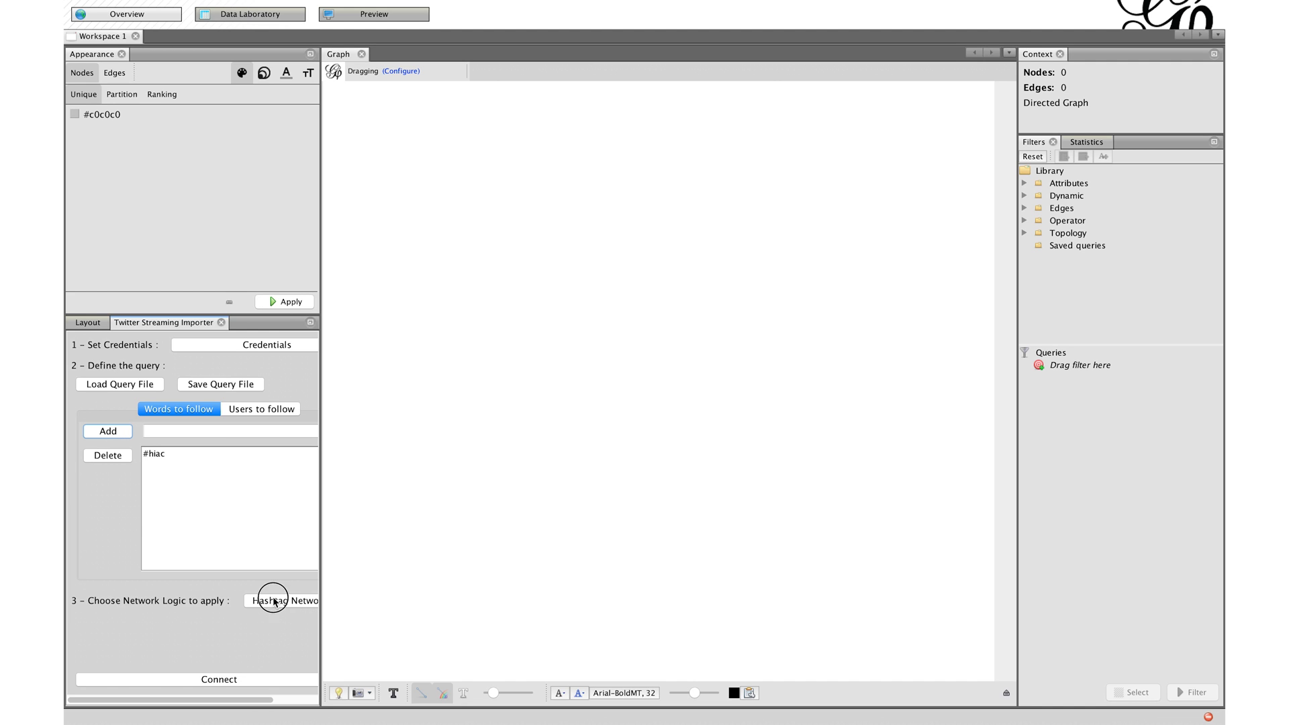
{"action": "left_click", "coordinate": [219, 679]}
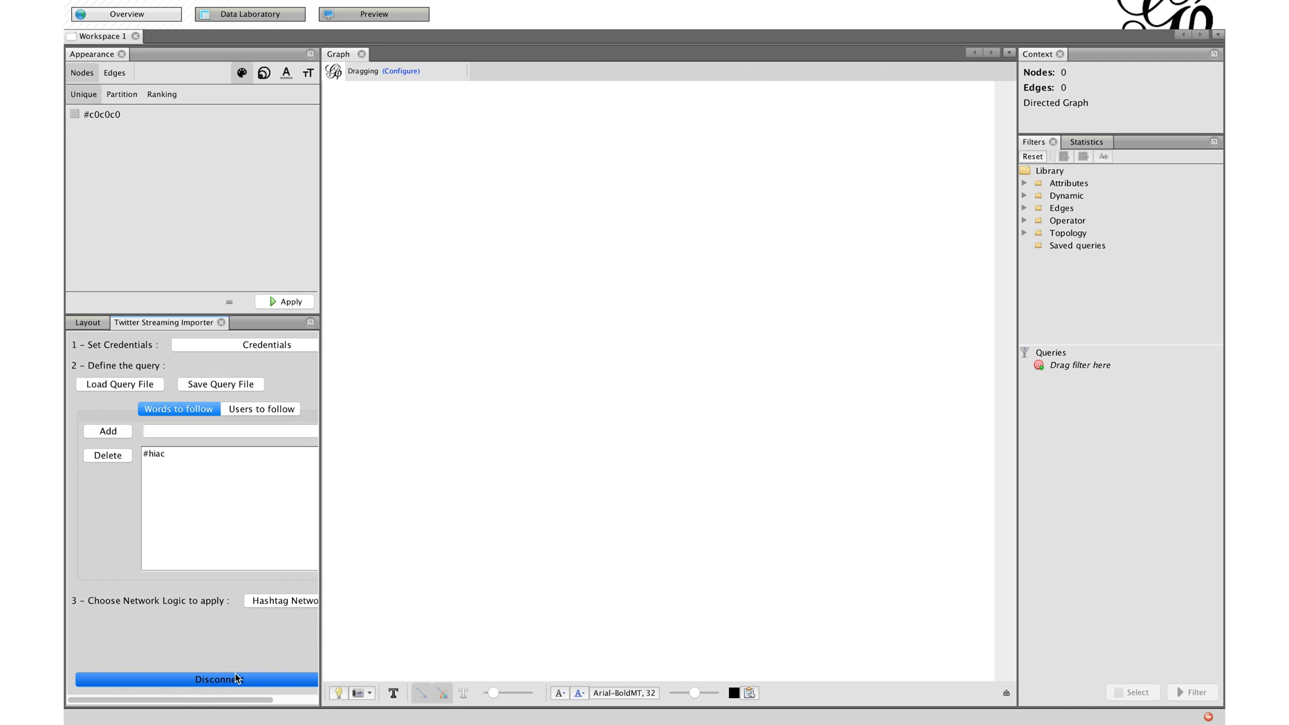
{"action": "left_click", "coordinate": [194, 677]}
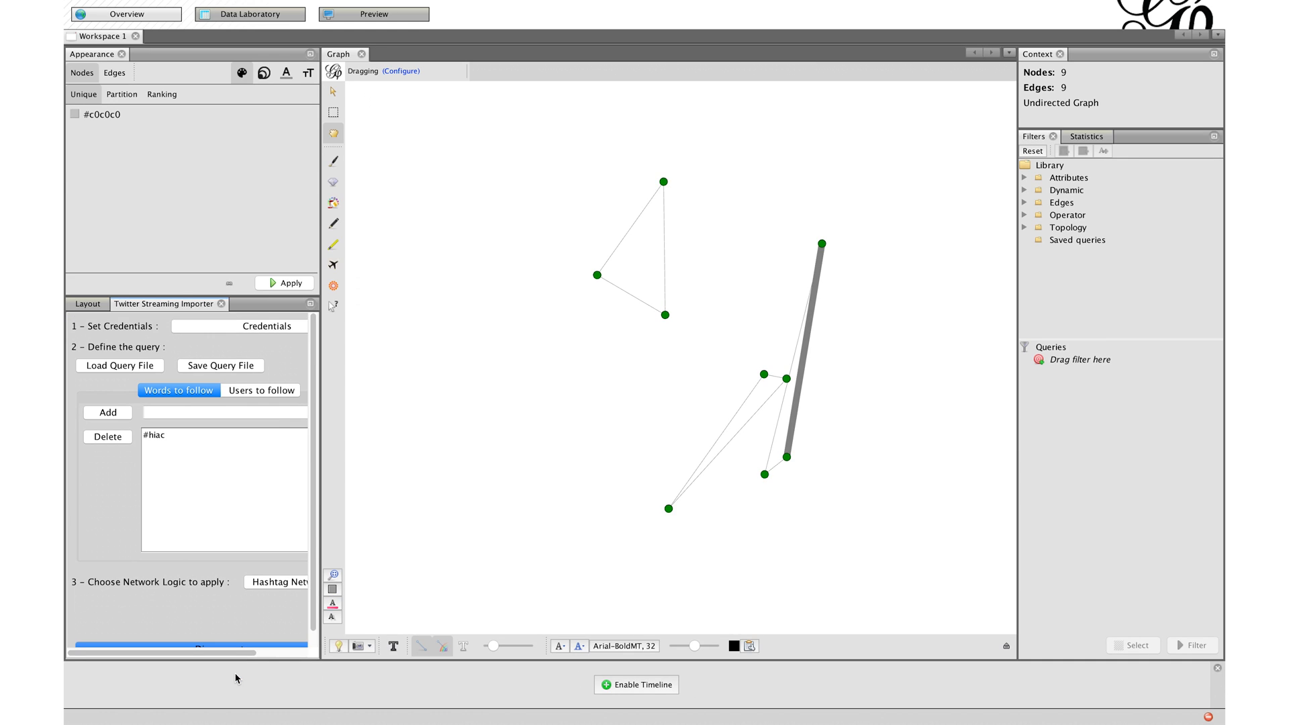